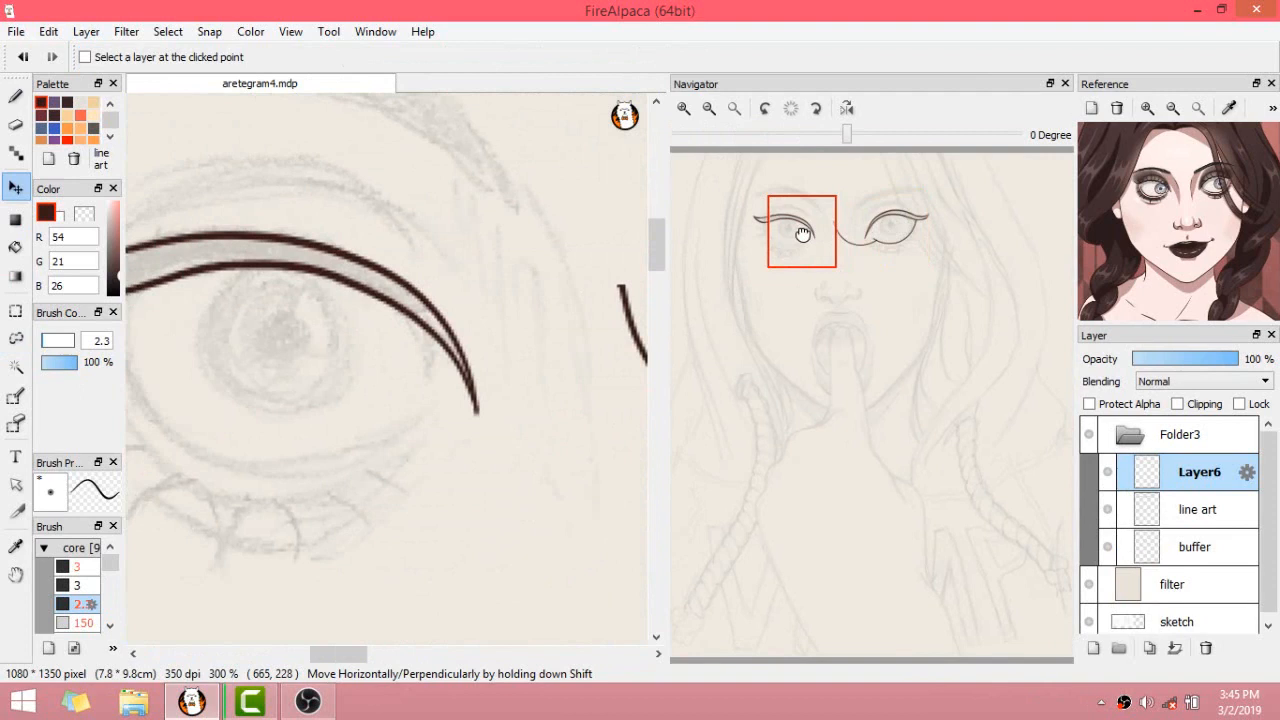
- Trace both upper eyelid lines with the pen on Layer6 at 300% zoom
left_click(16, 96)
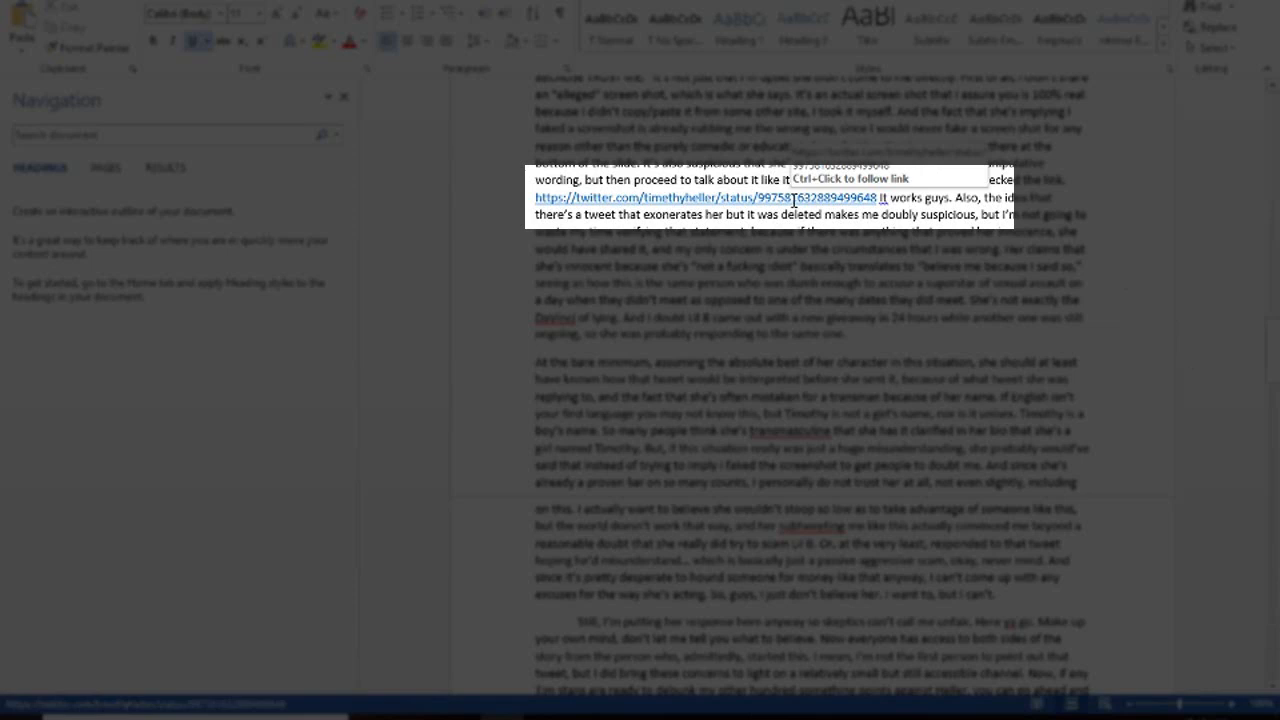
left_click(702, 197)
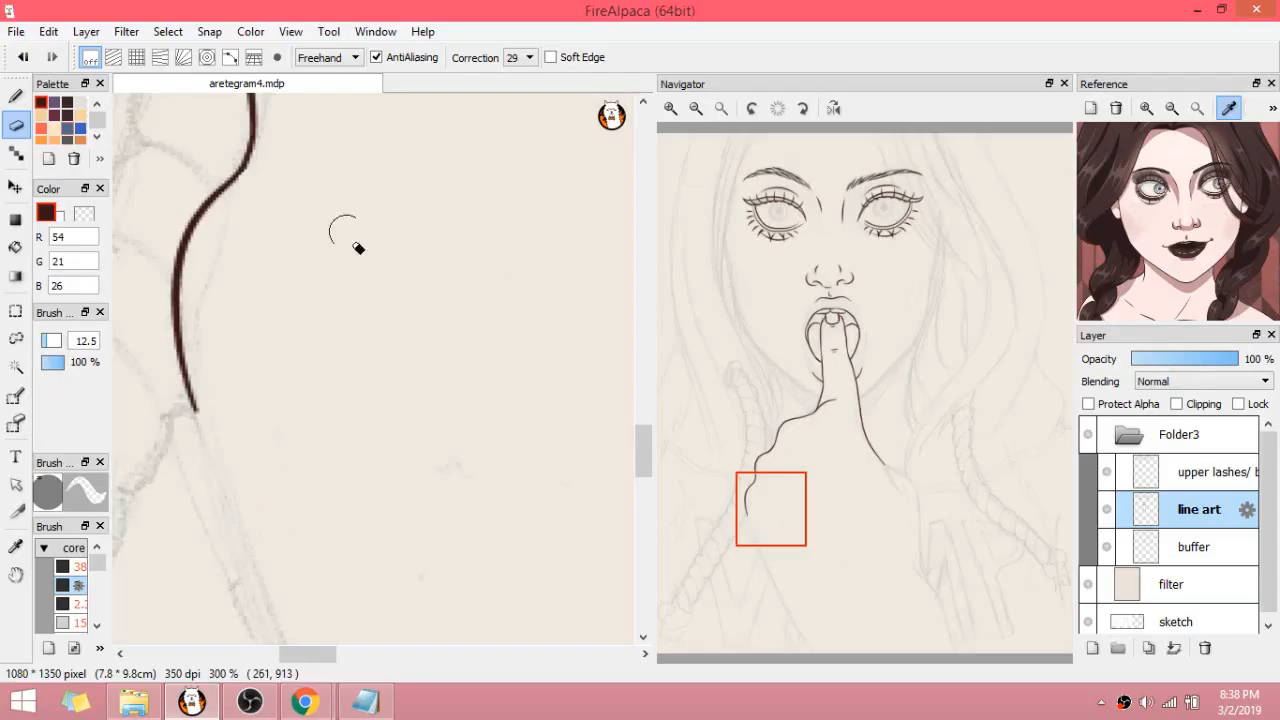
- Add Layer7 and ink the right braid, hair tie and frayed tuft at correction 20
left_click(325, 57)
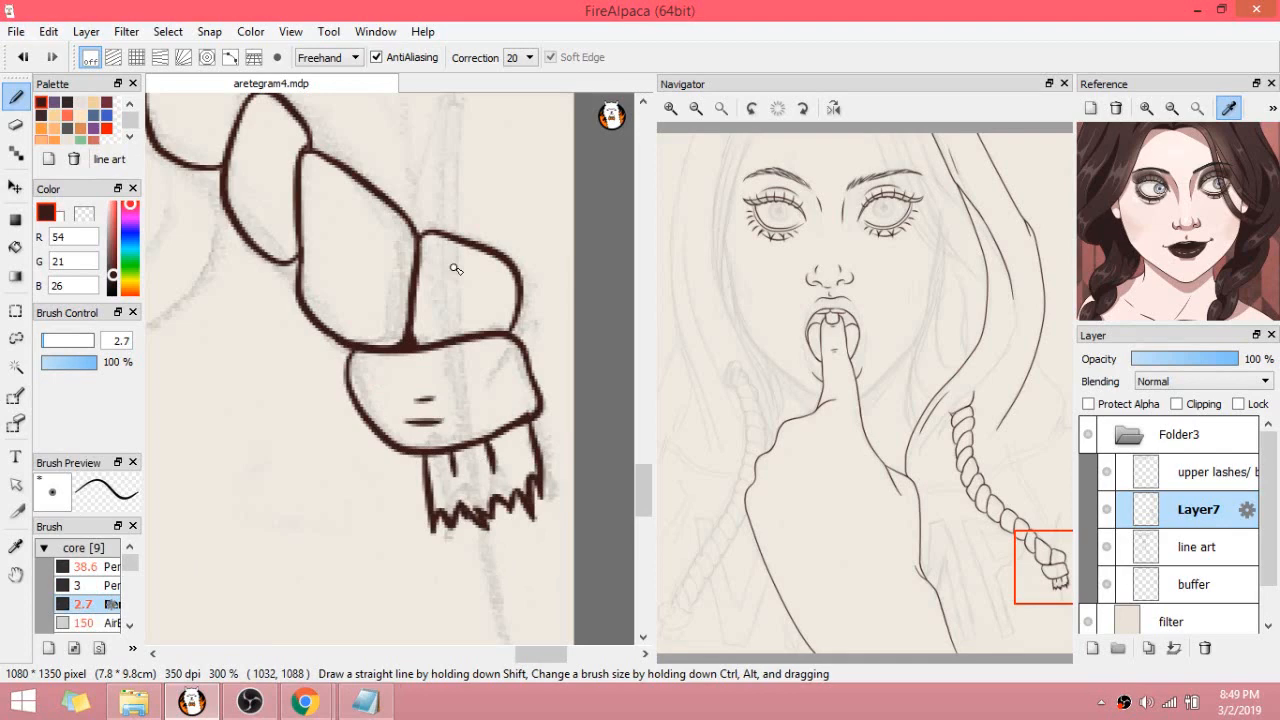
left_click(351, 56)
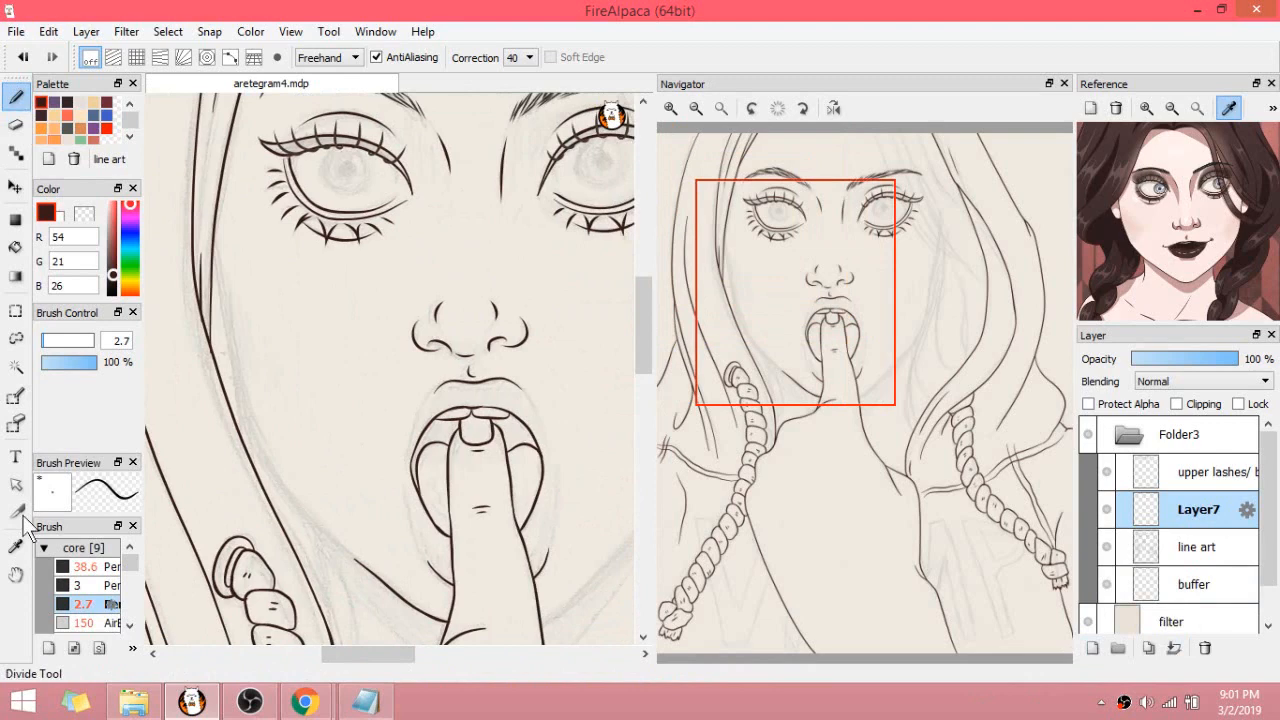
- Draw a circular iris in the left eye with the brush's Ellipse mode on Layer7
left_click(1196, 509)
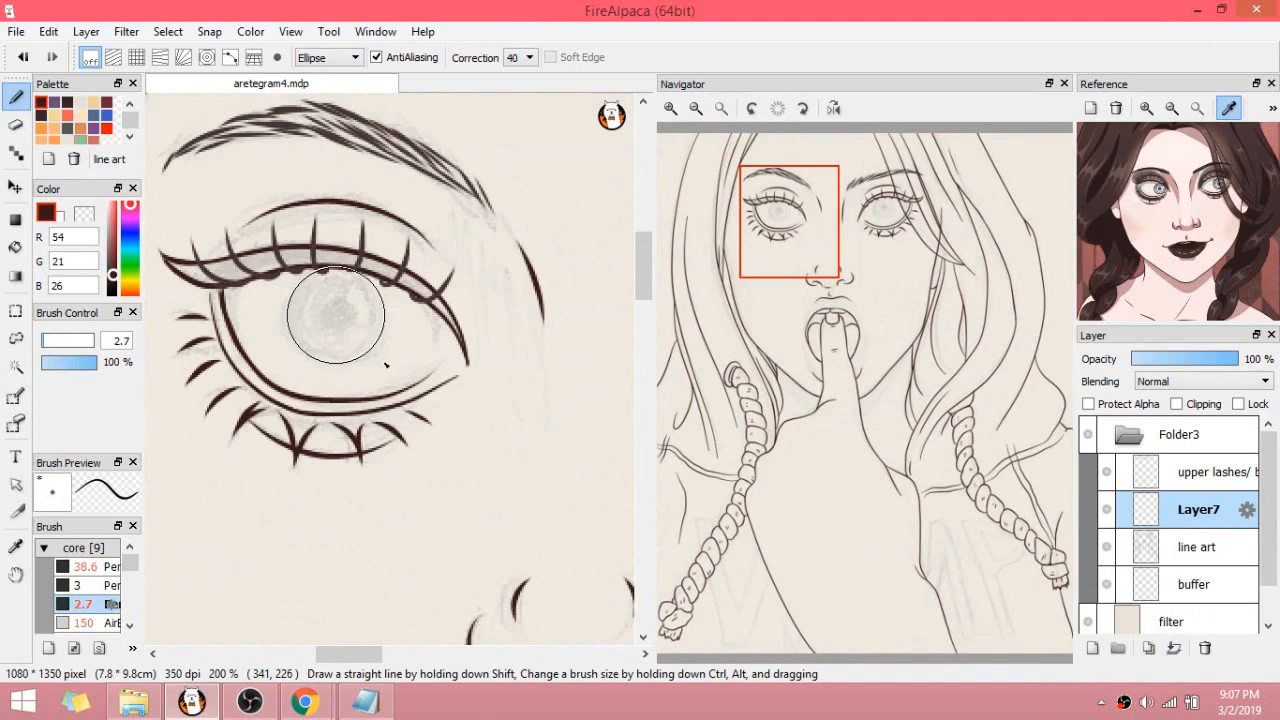
- Paint flat skin, hair, hoodie, VAMP lettering, drawstring, iris and tongue colours on clipped layers
left_click(15, 187)
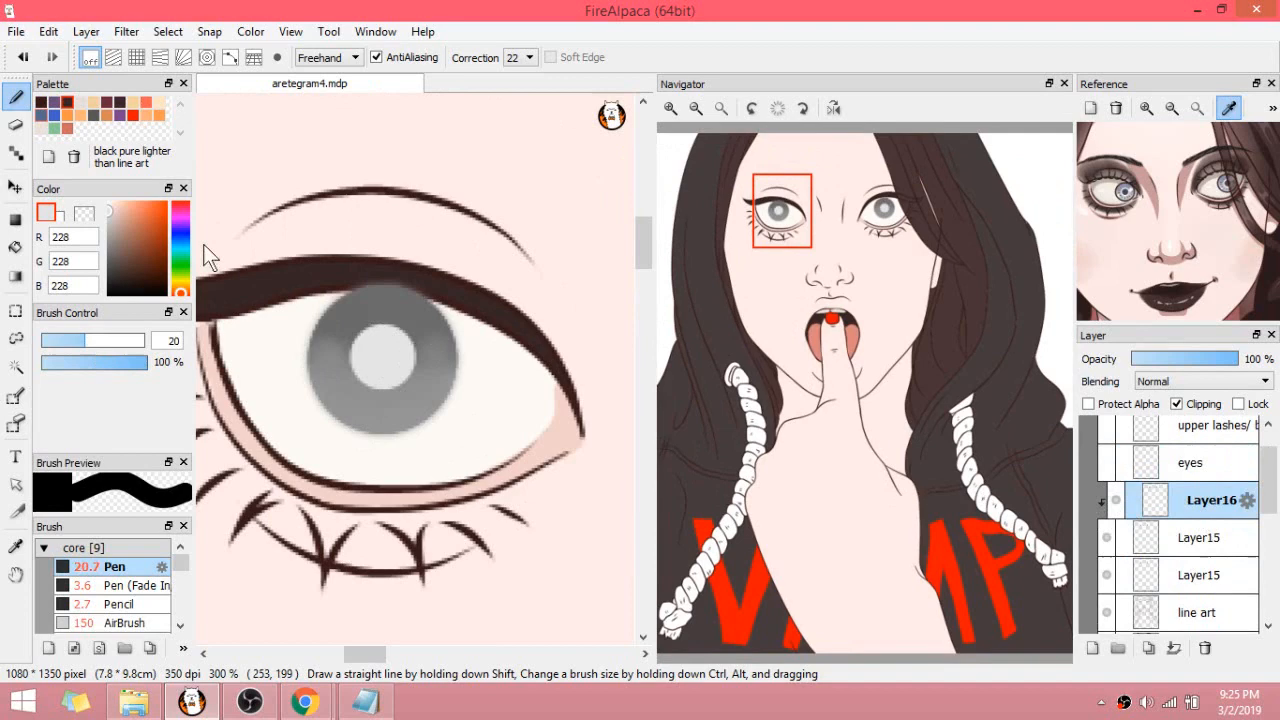
- Select the lips on the makeup layer and paint soft red with a low-opacity Watercolor brush
left_click(16, 247)
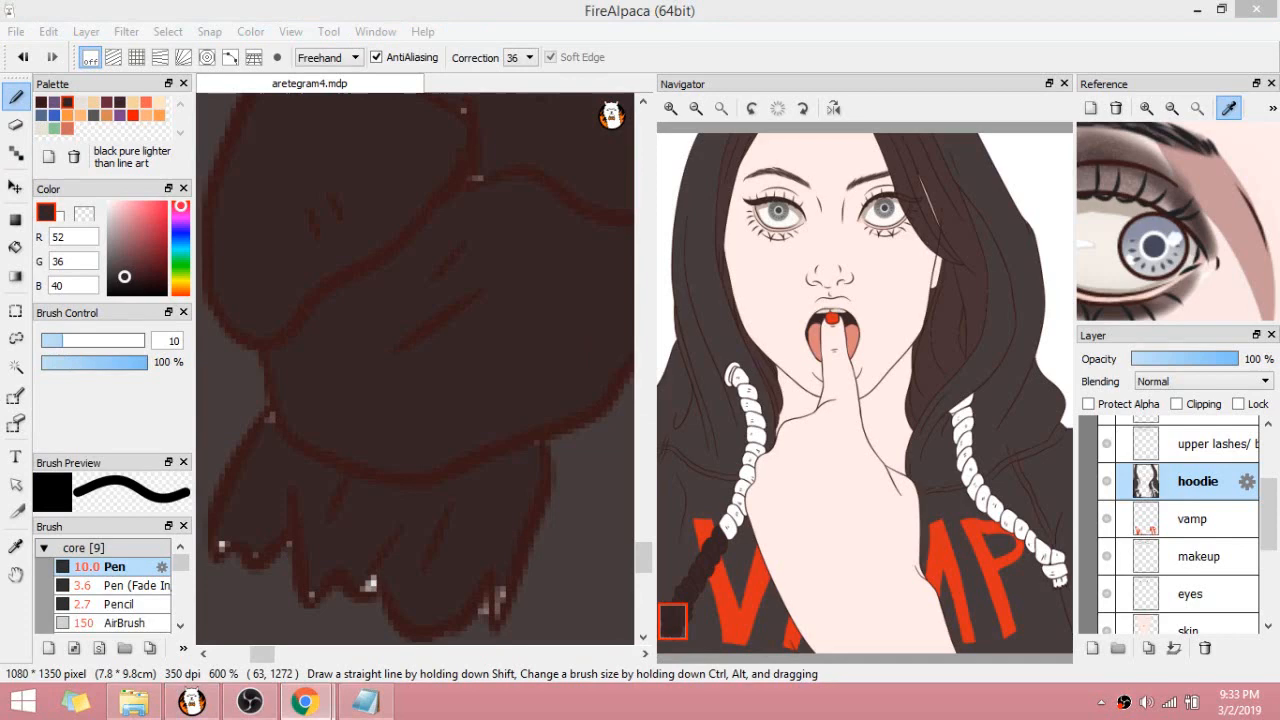
left_click(16, 247)
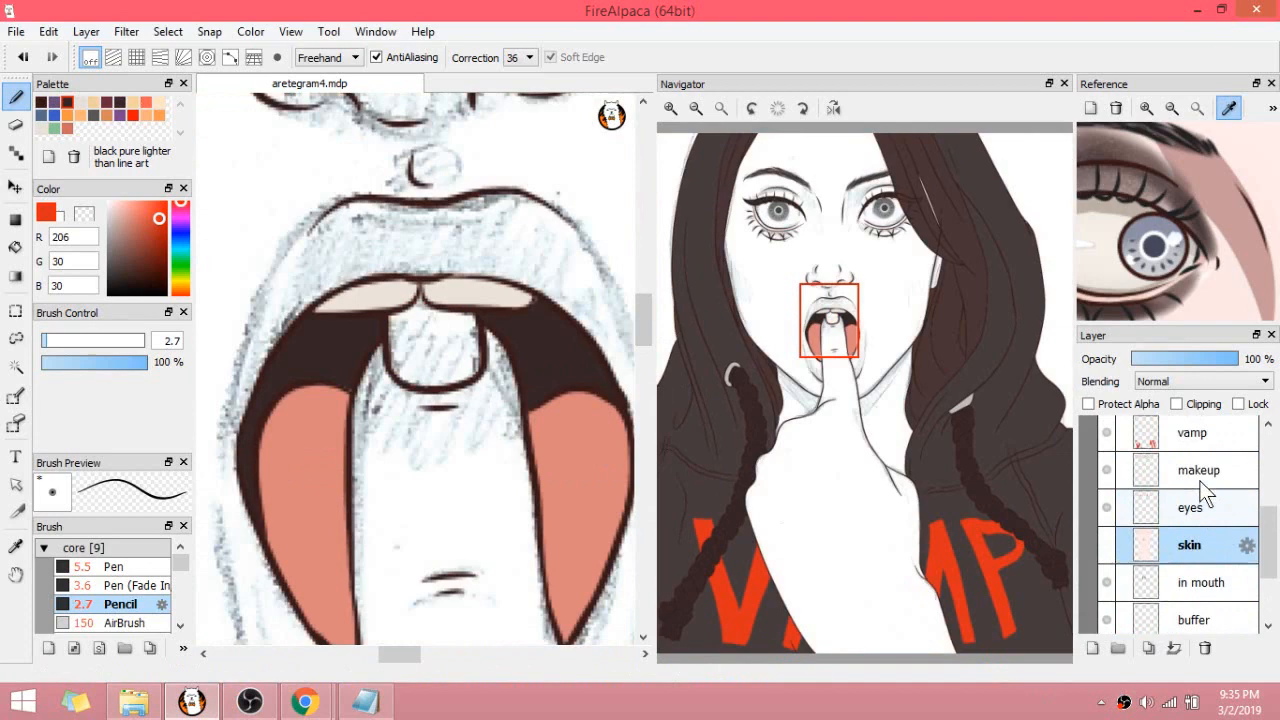
left_click(1200, 493)
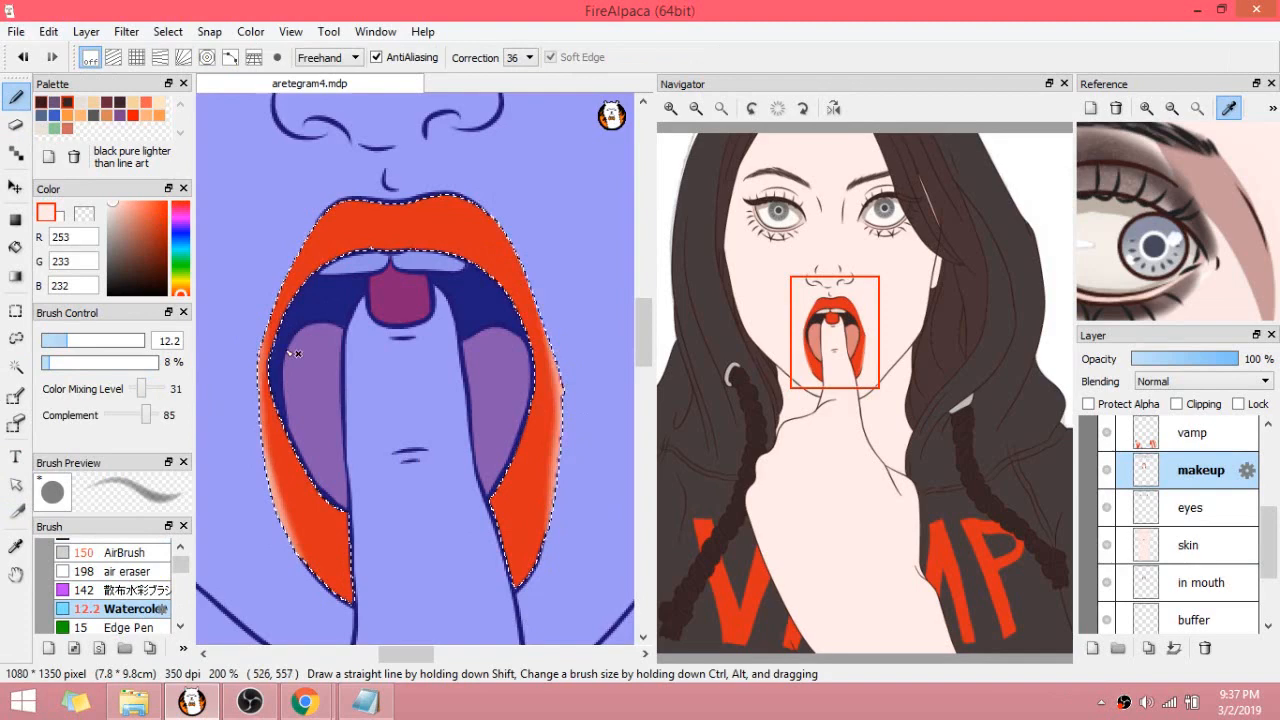
- Paint the red zigzag background, then shade under the nose on a clipping layer above skin
left_click(15, 367)
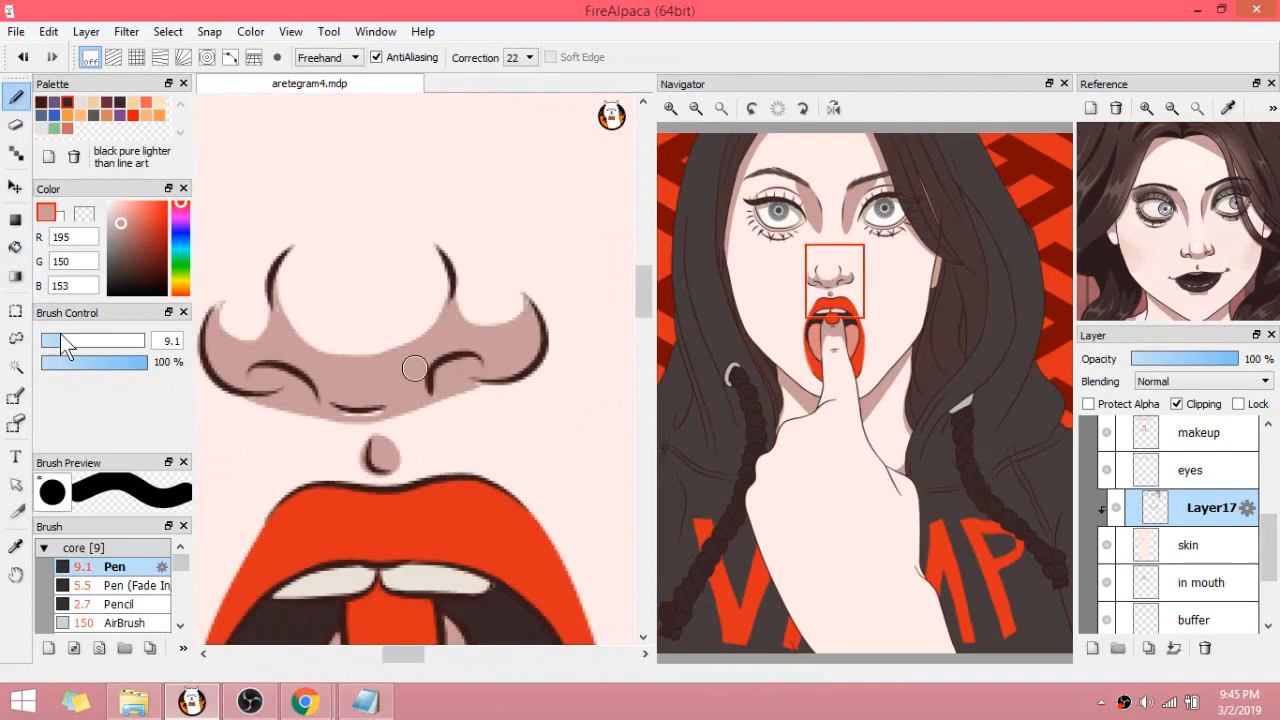
- Paint orange eyeshadow, then shade skin and hair on clipping layers with Pen and Fill
left_click(119, 603)
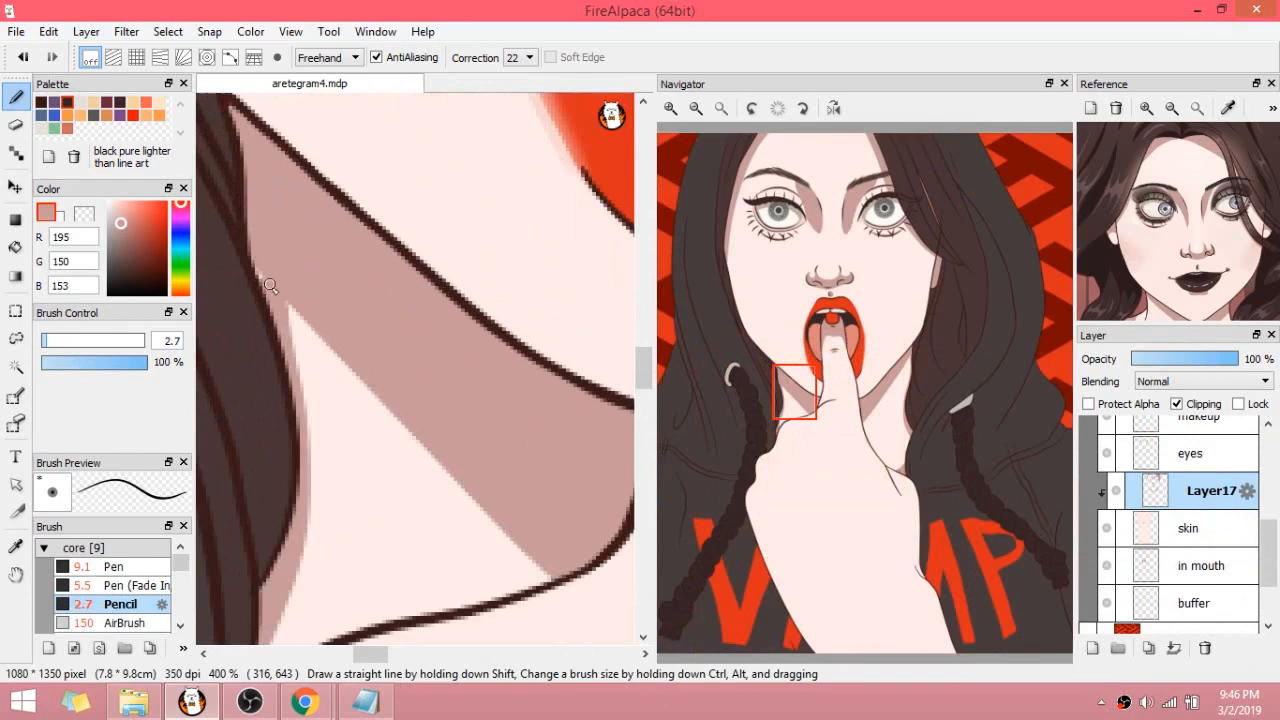
left_click(113, 585)
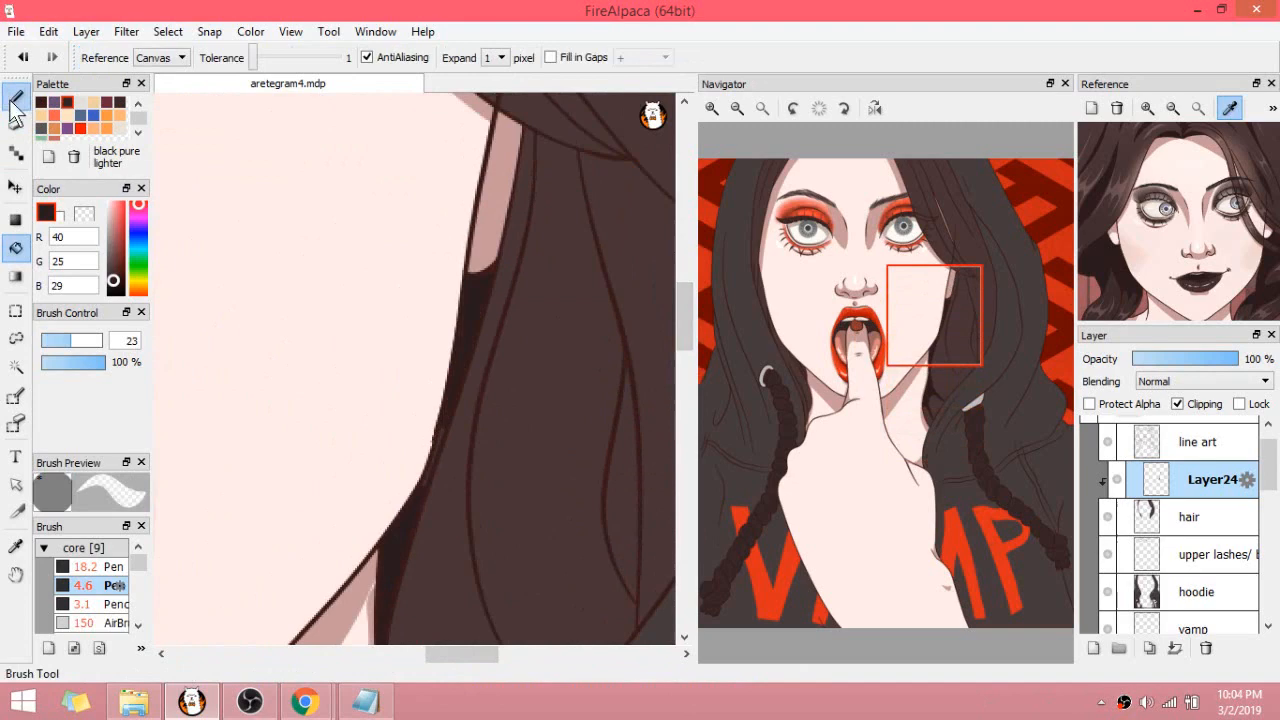
- Add a clipping layer above the hoodie and darken the braid and hair strands
left_click(15, 95)
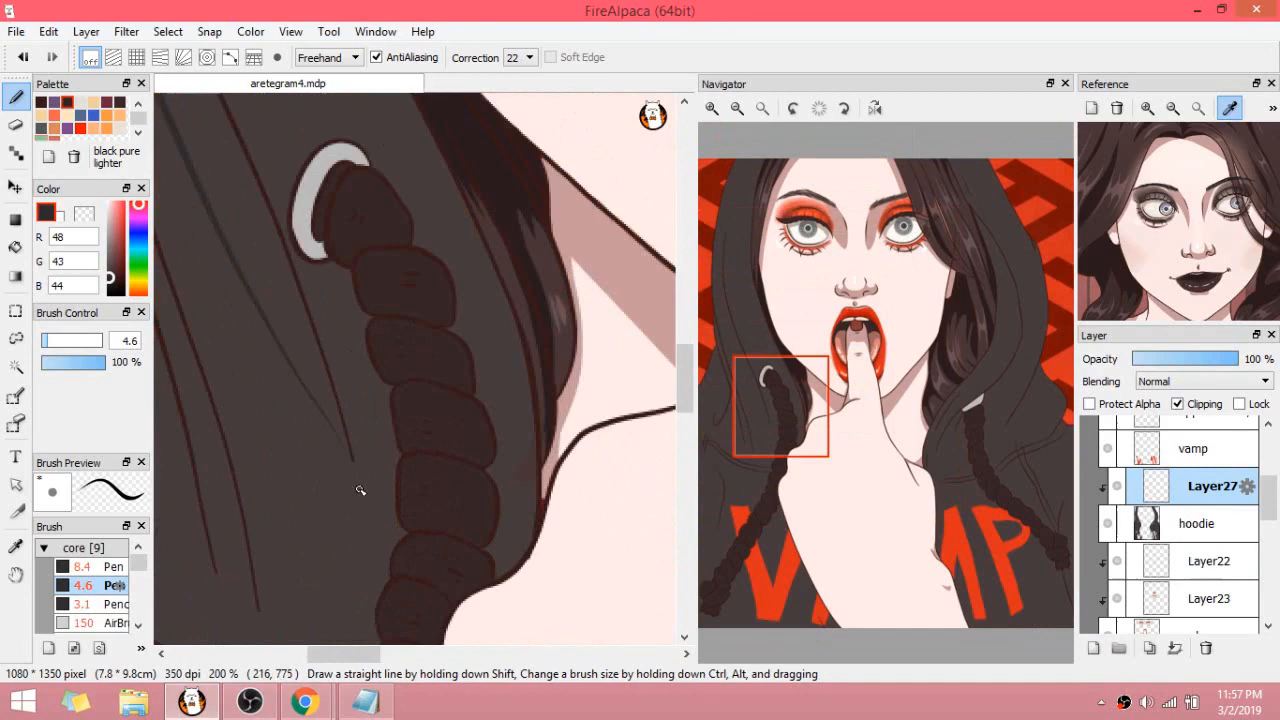
- Paint the dark braid and hoodie fold shadows with the Pen brush on Layer27
left_click(16, 155)
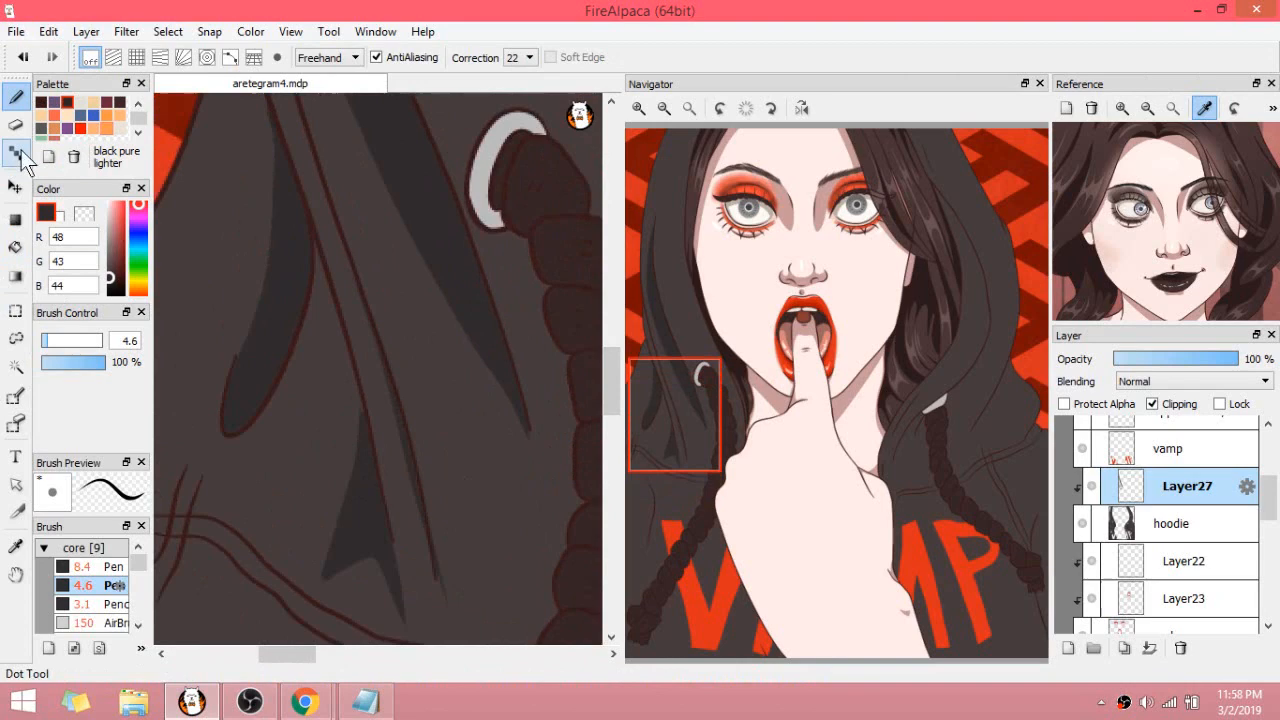
left_click(82, 566)
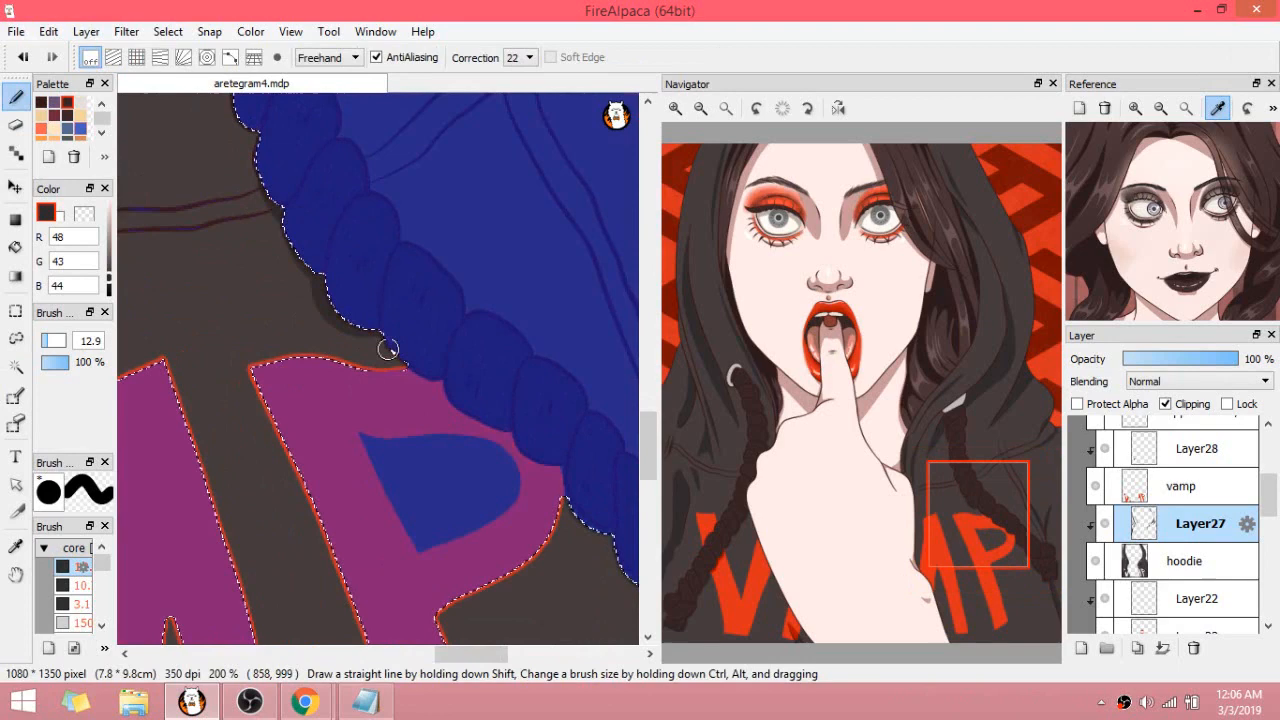
left_click(1180, 448)
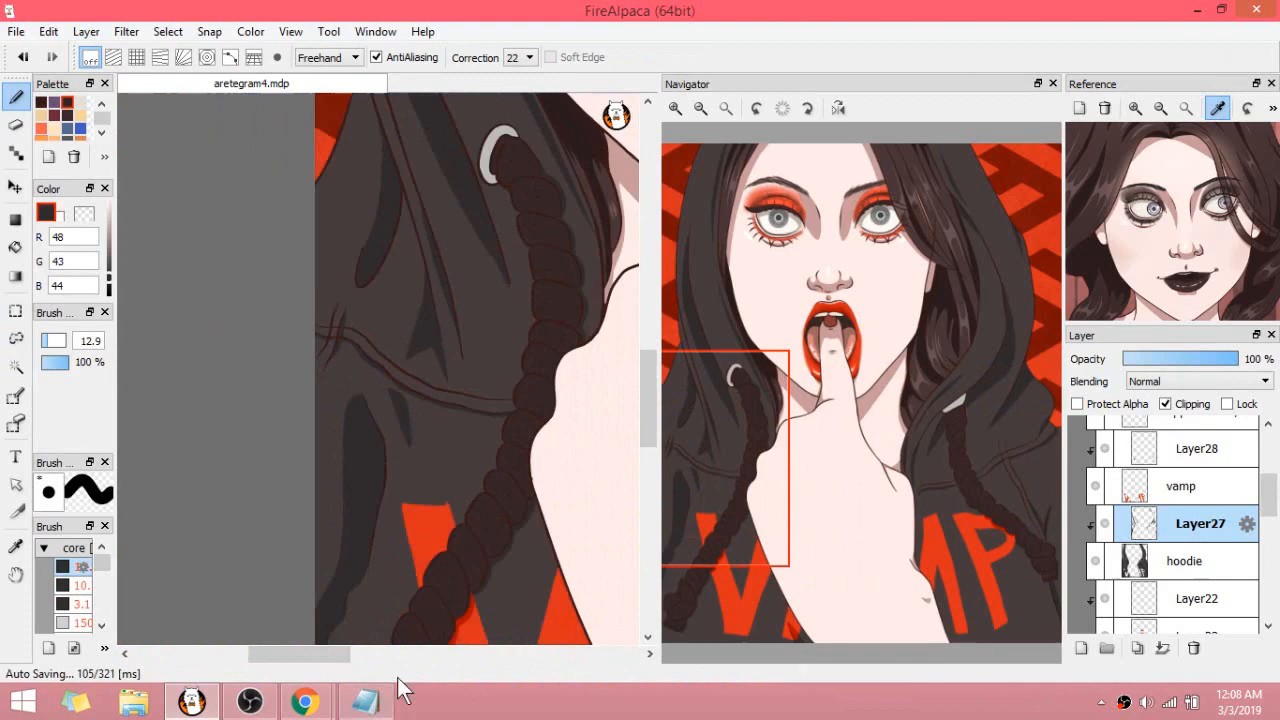
left_click(16, 367)
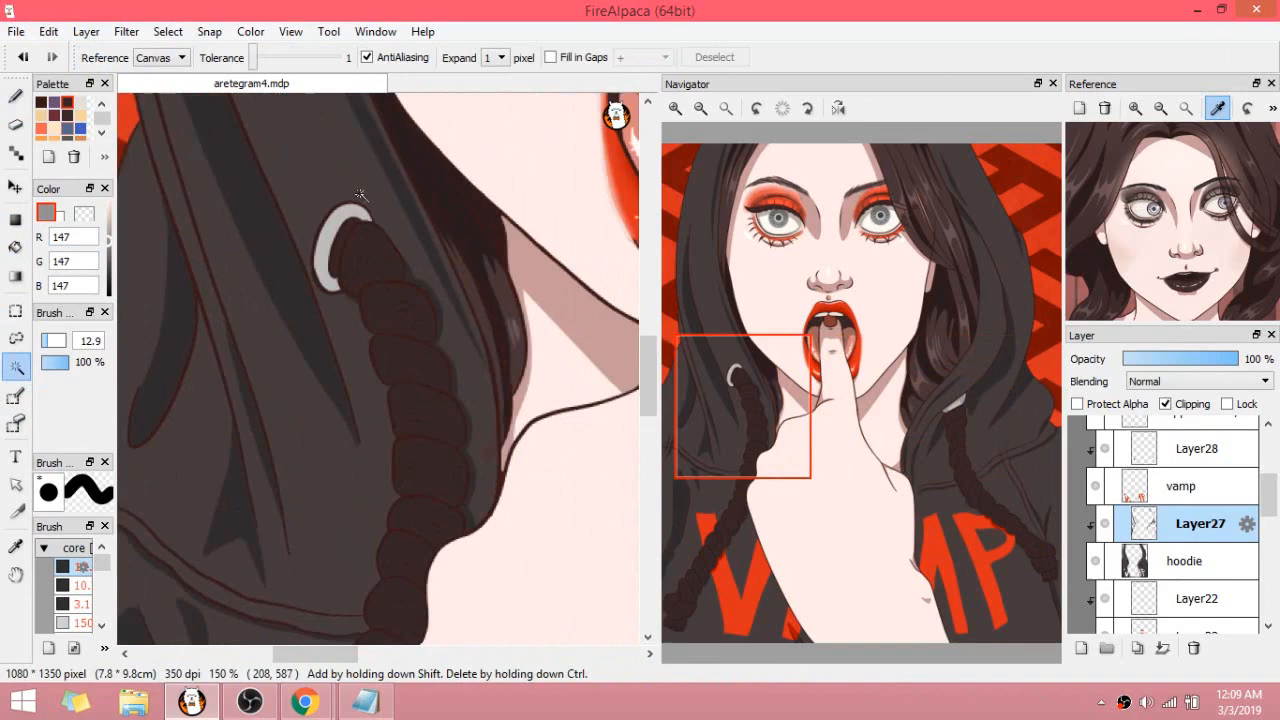
- Magic Wand the braid segments with Shift, then add clipped Layer30
left_click(15, 96)
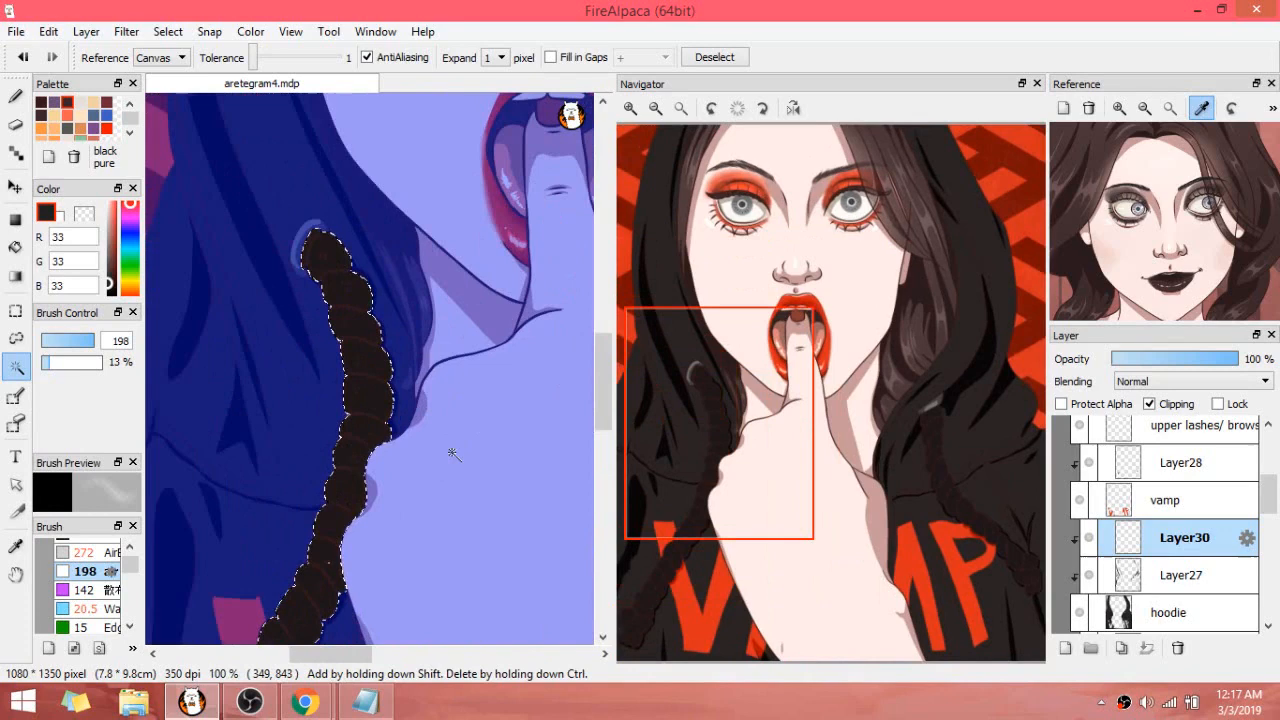
- Paint lighter highlights along the selected braid with the hard Pen brush
left_click(16, 97)
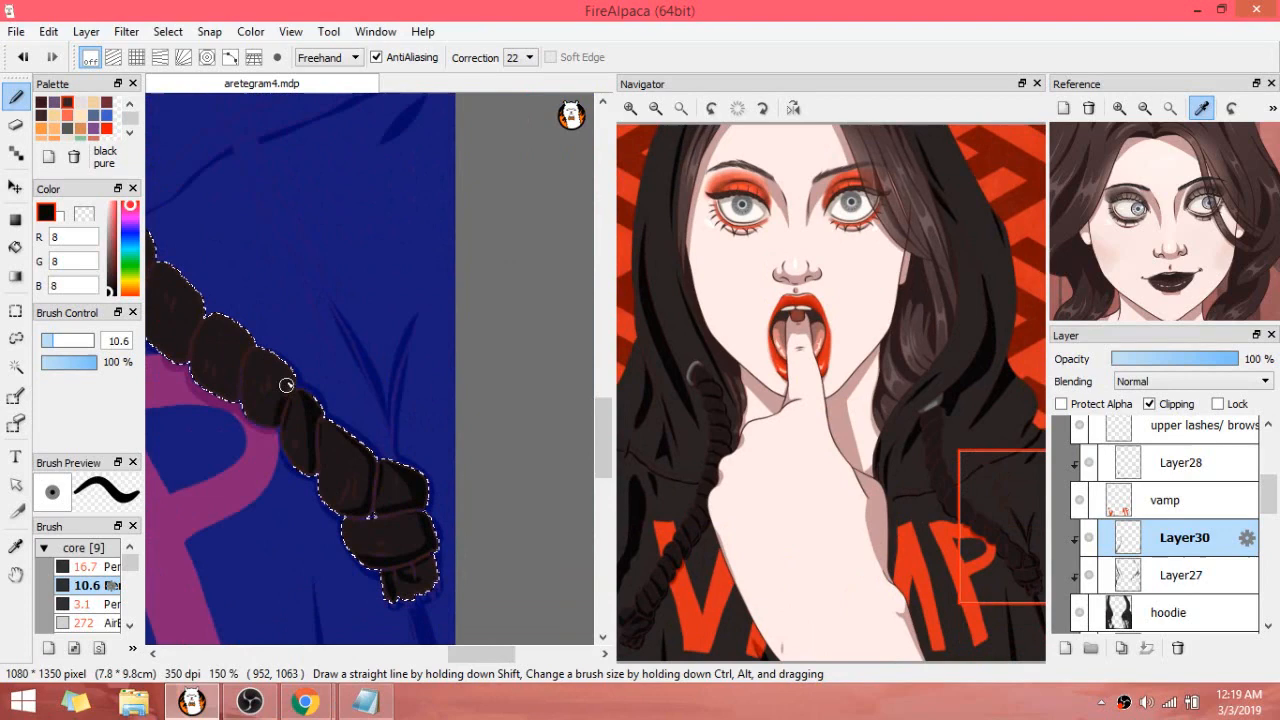
left_click(680, 108)
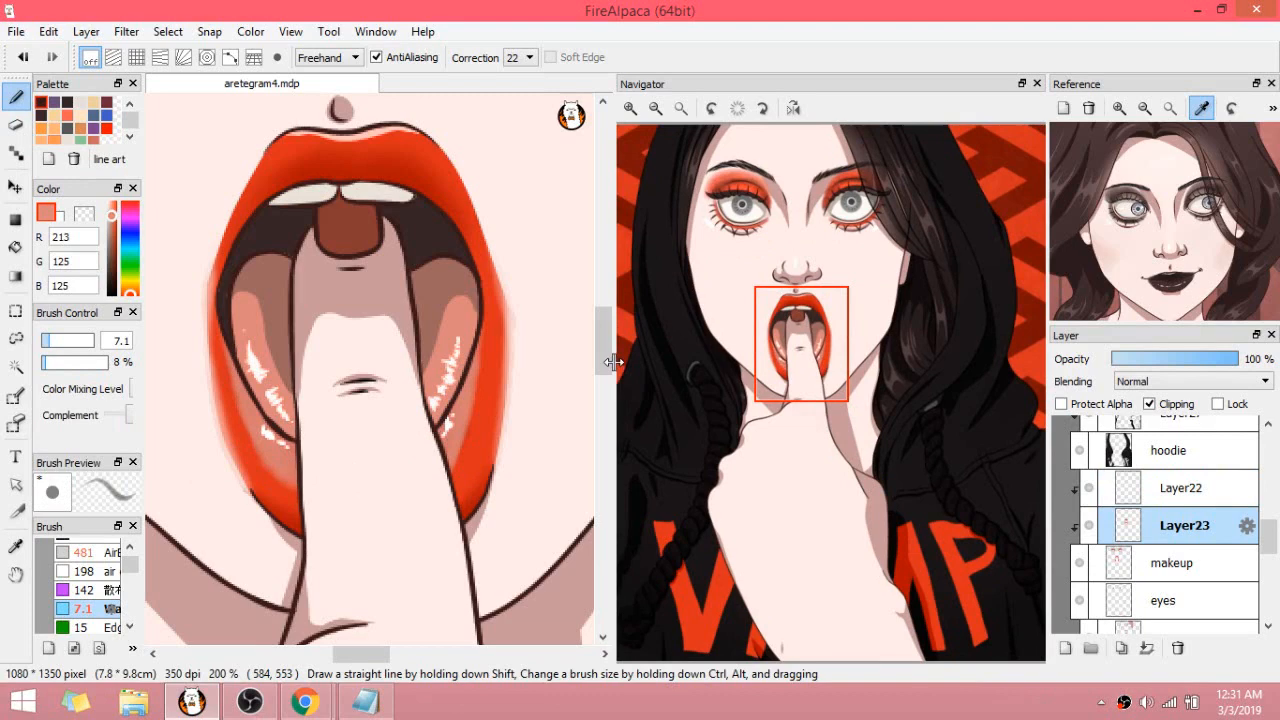
- Select Layer22 to set its blending from Normal to Add
left_click(1180, 488)
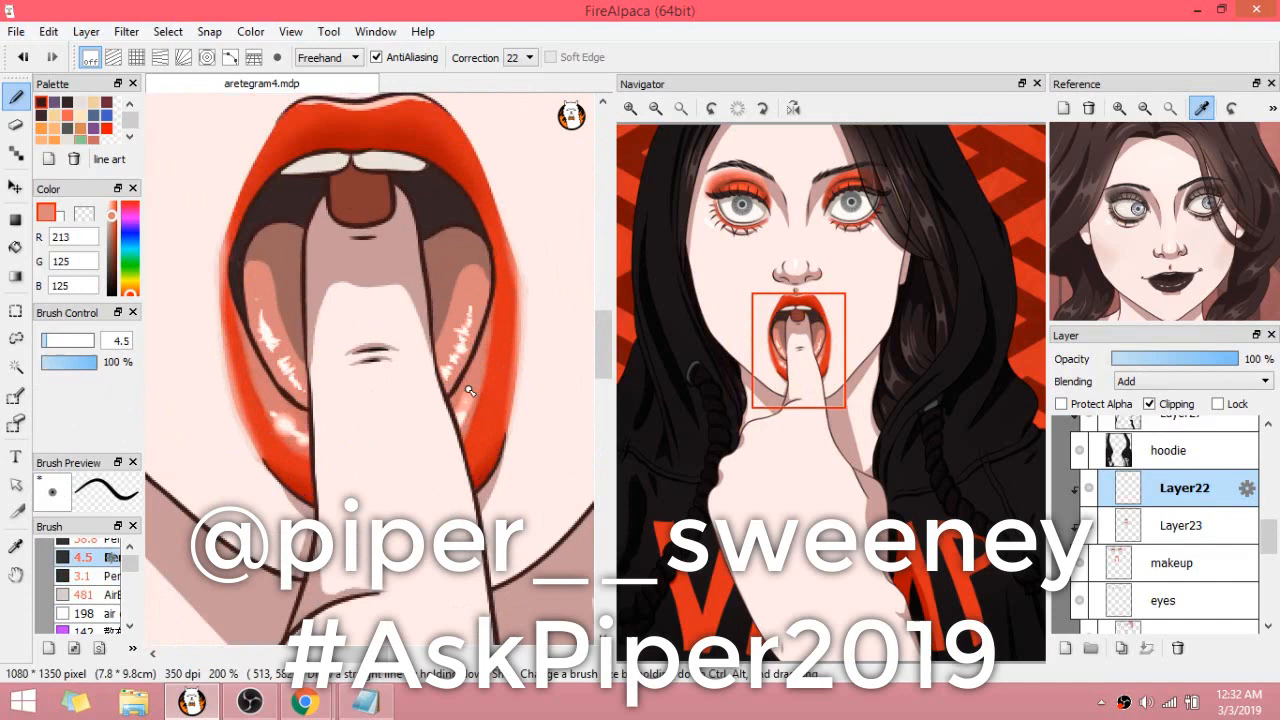